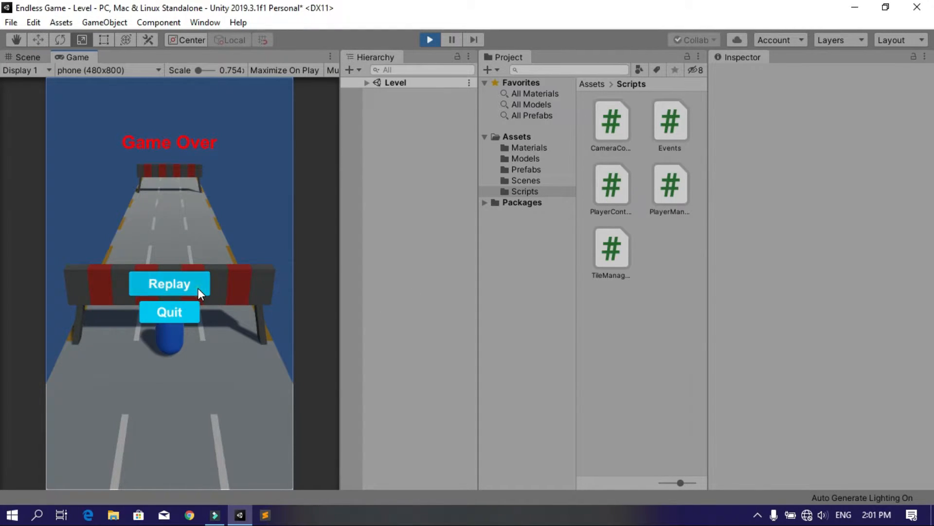
Step: Dismiss the Game Over screen and end Play mode
click(169, 283)
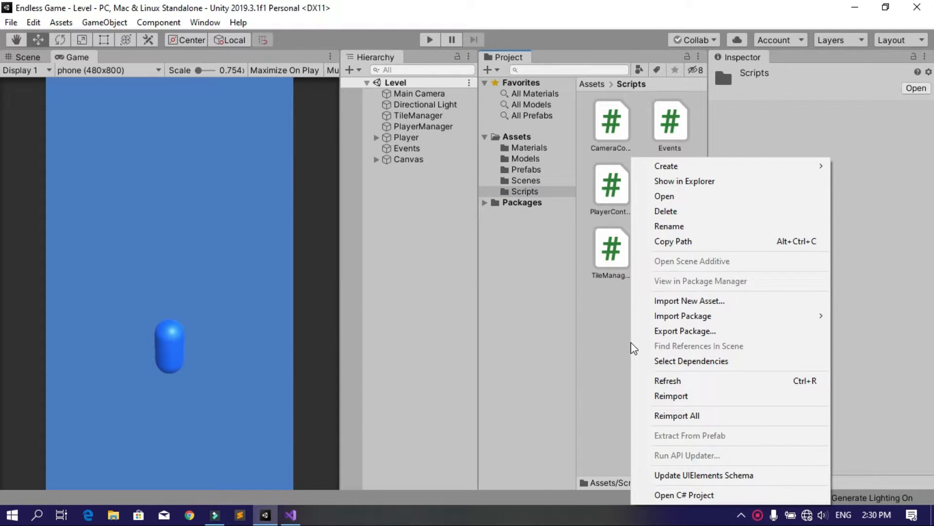
Step: Create a new C# script named SwipeManager in the Scripts folder
click(666, 165)
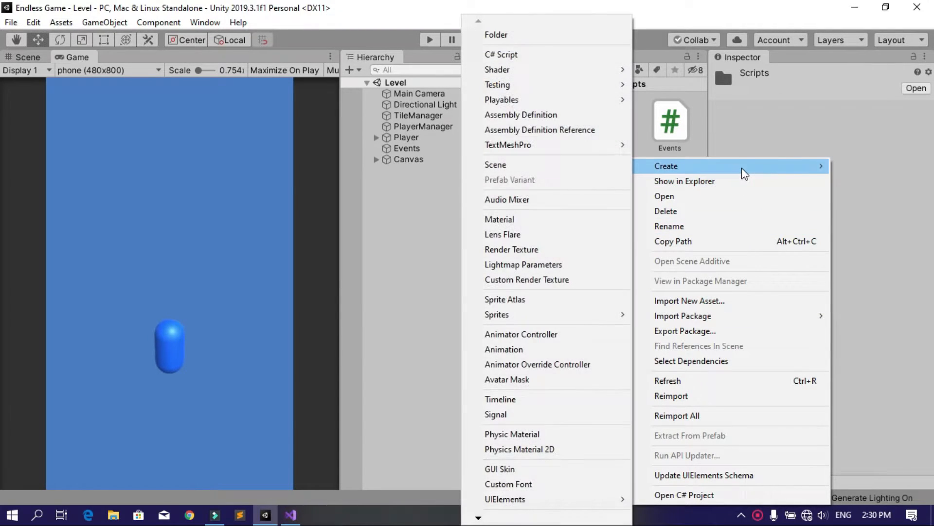
click(501, 54)
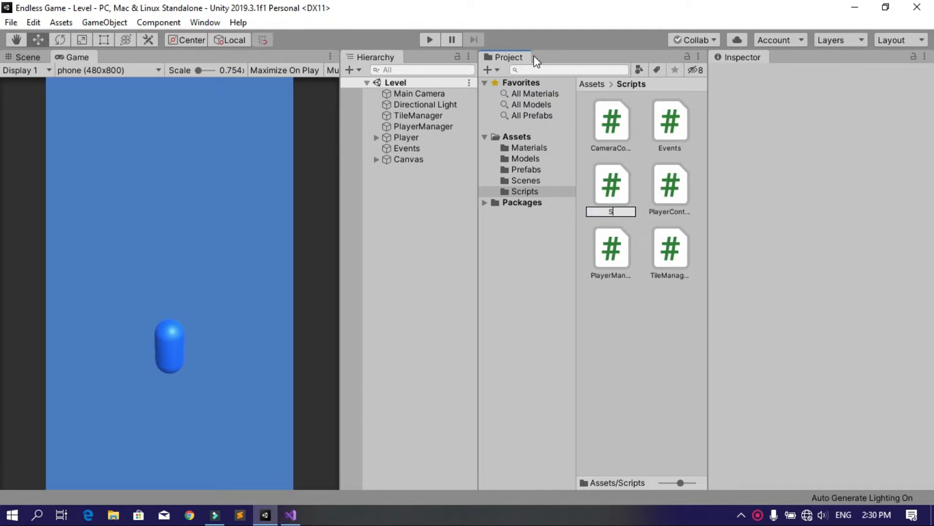
text(SwipeManager)
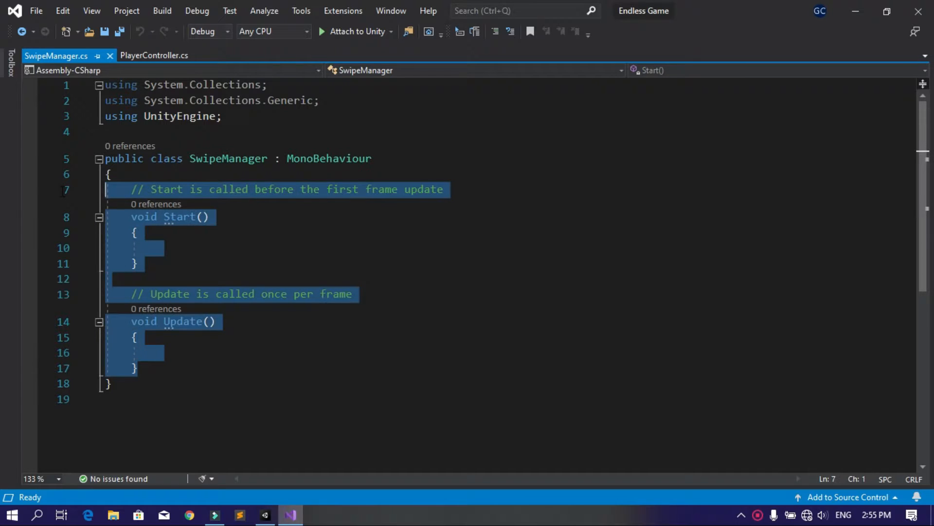
Step: Replace the default Start/Update template with the pasted swipe-detection code
key(Delete)
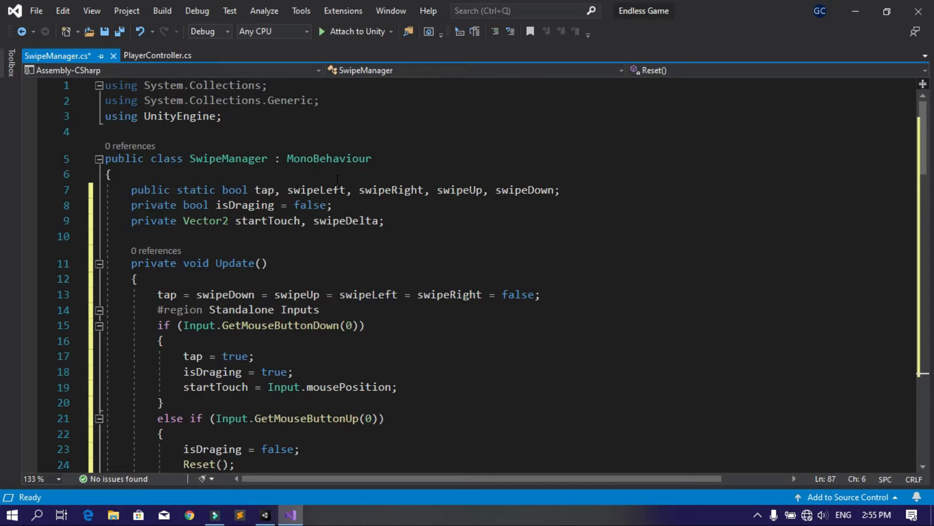
mouse_move(348, 221)
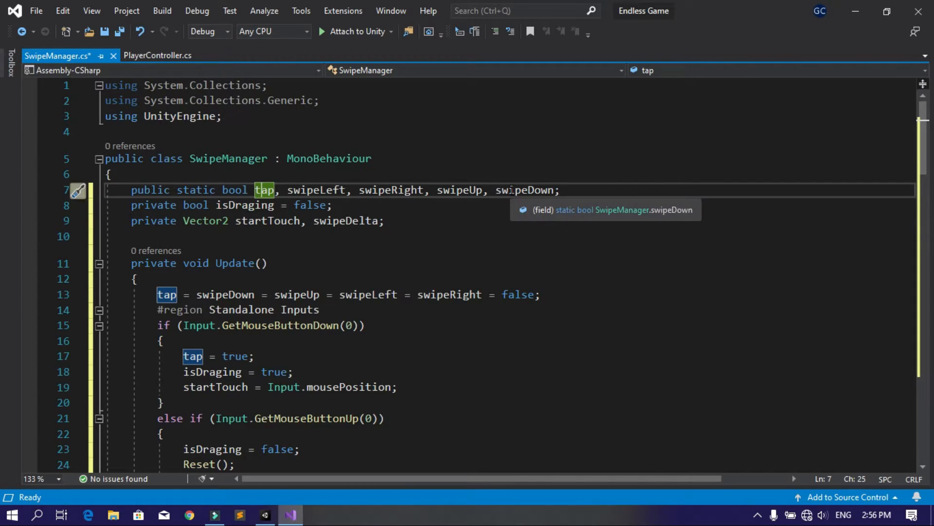
click(386, 220)
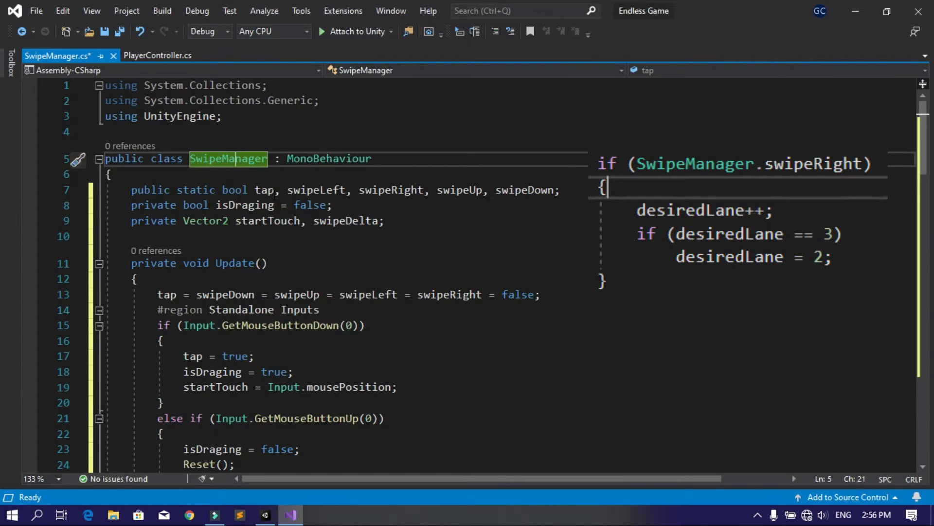
mouse_move(260, 189)
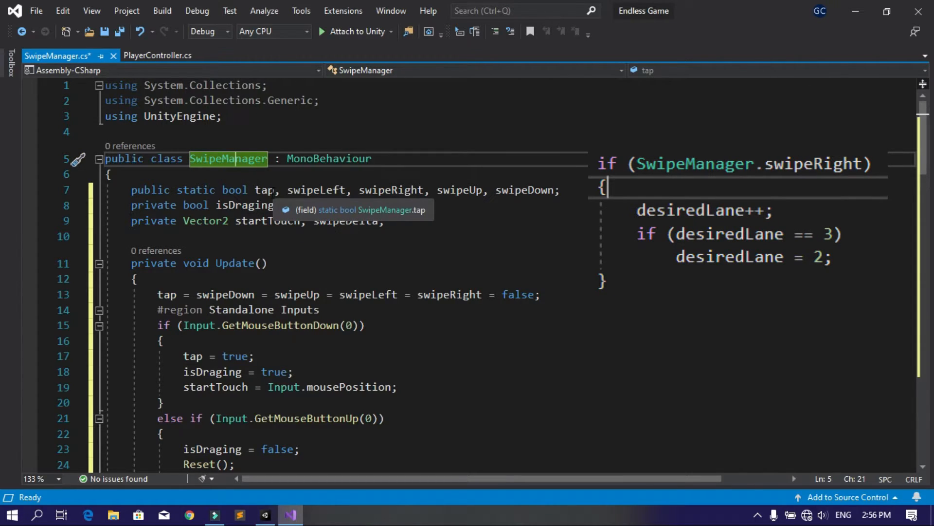
click(264, 189)
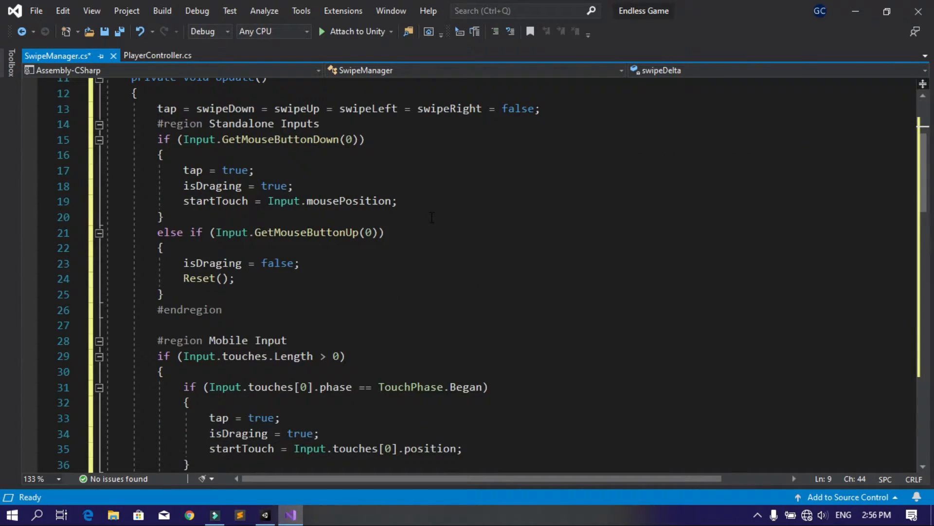
scroll(down, 3)
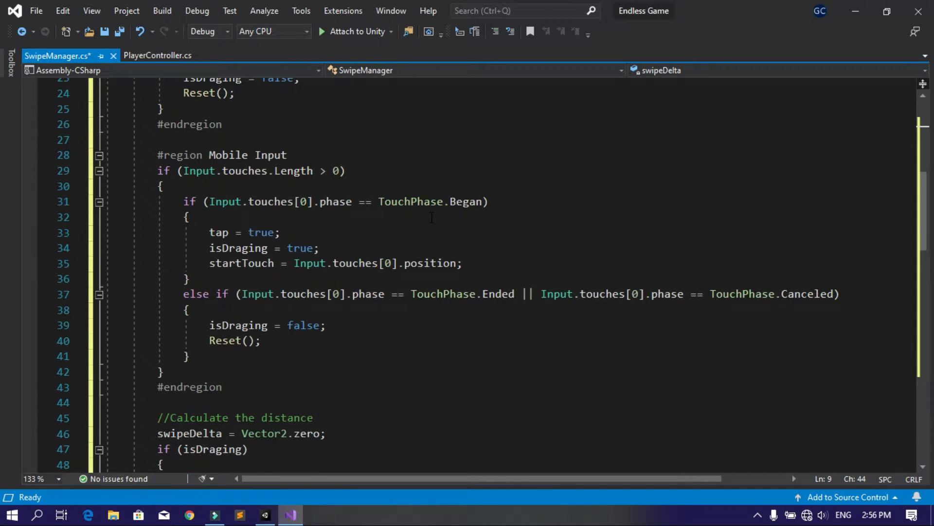
scroll(down, 3)
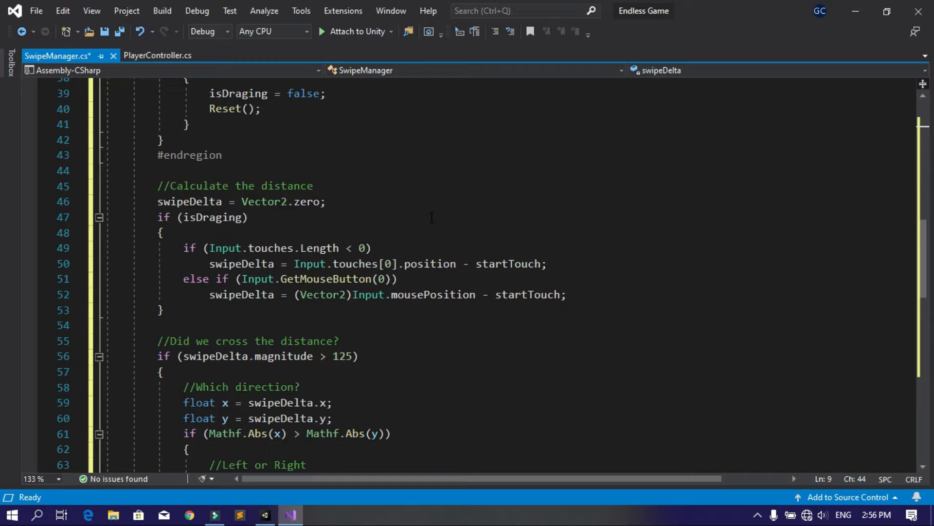
scroll(down, 3)
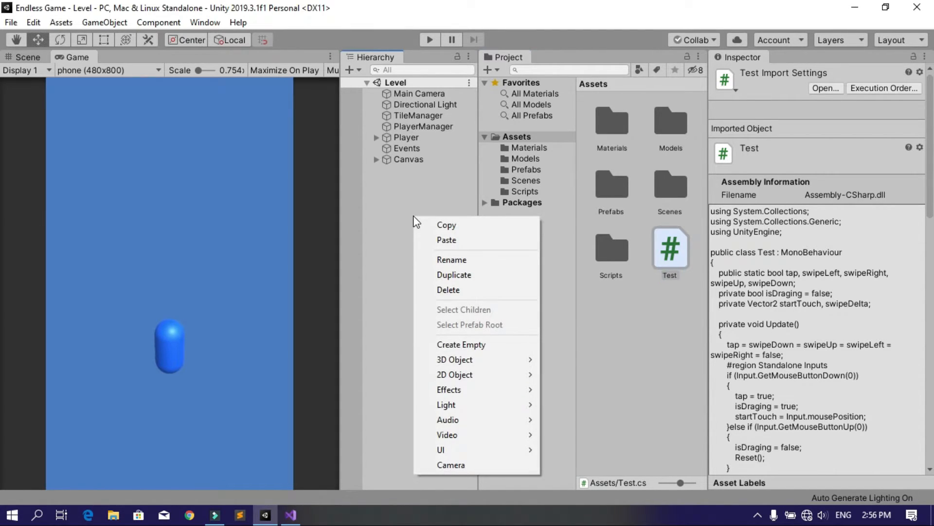
Step: Create an empty GameObject, rename it SwipeManager and attach the SwipeManager script
click(461, 344)
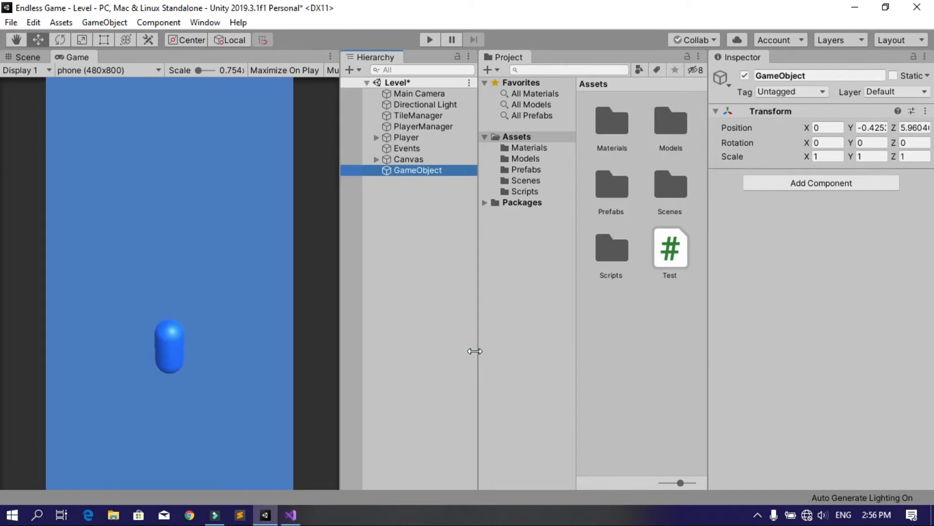
double_click(418, 170)
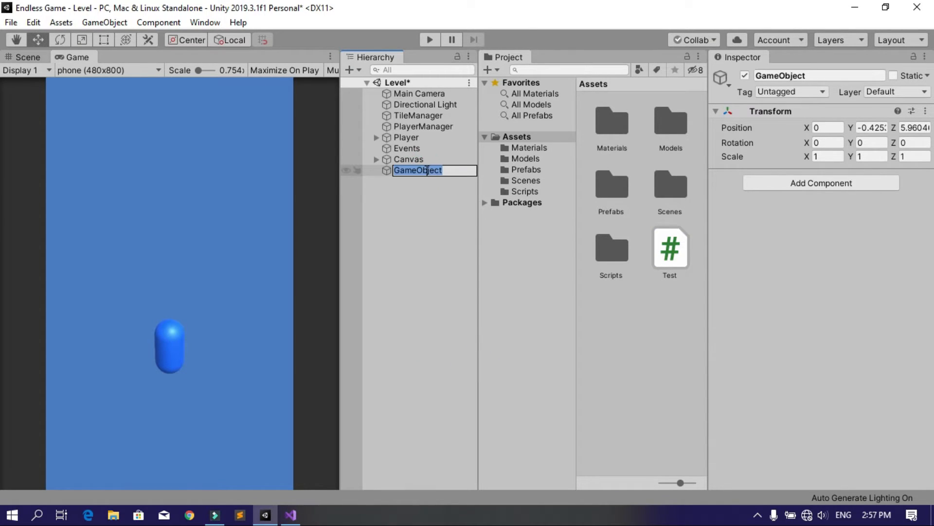
text(SwipeManager)
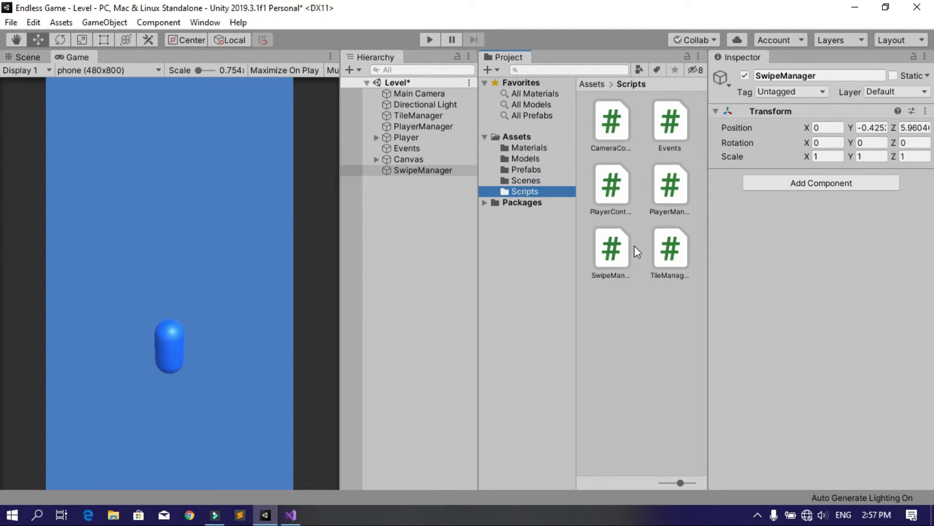
mouse_move(619, 264)
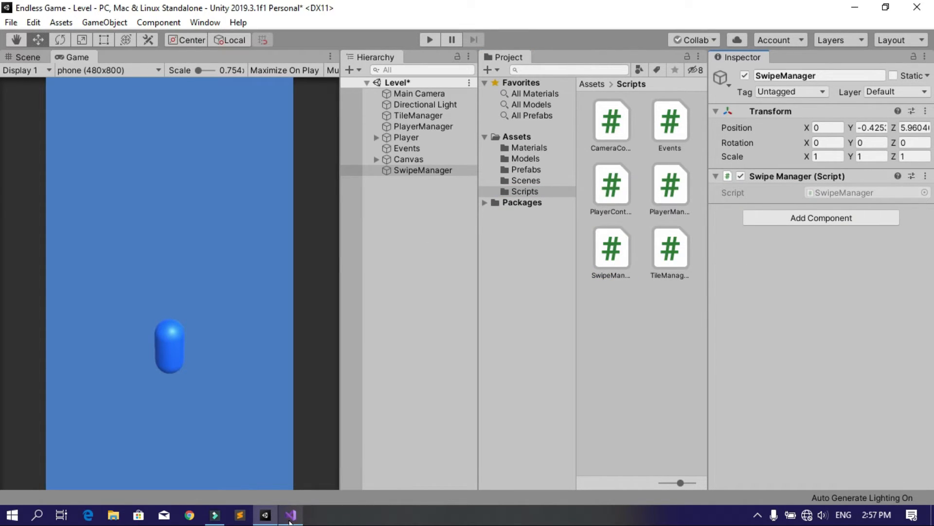
click(290, 514)
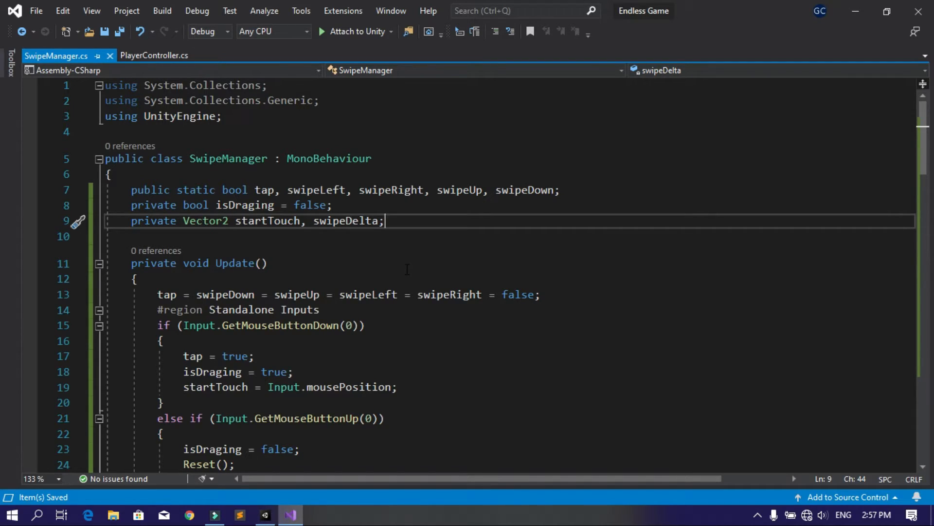
Step: In PlayerController, replace the RightArrow key check with SwipeManager.swipeRight
click(154, 56)
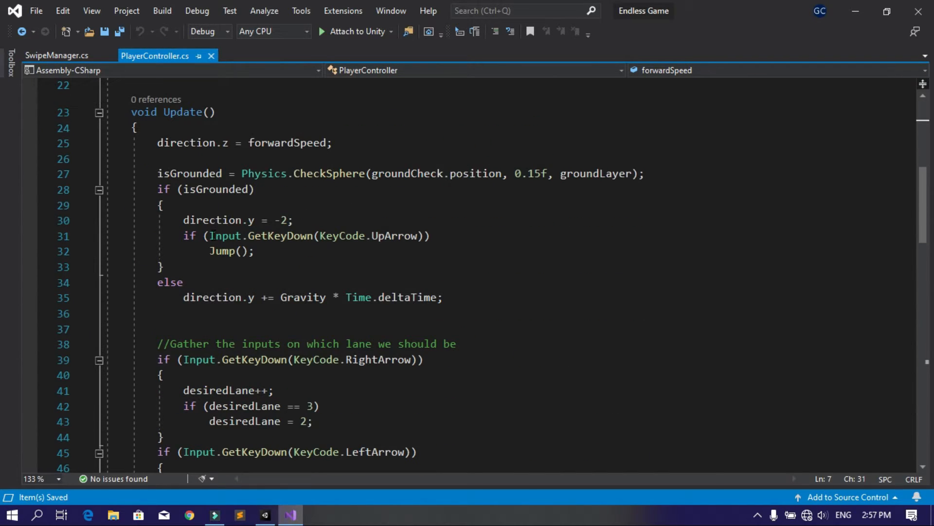
scroll(down, 3)
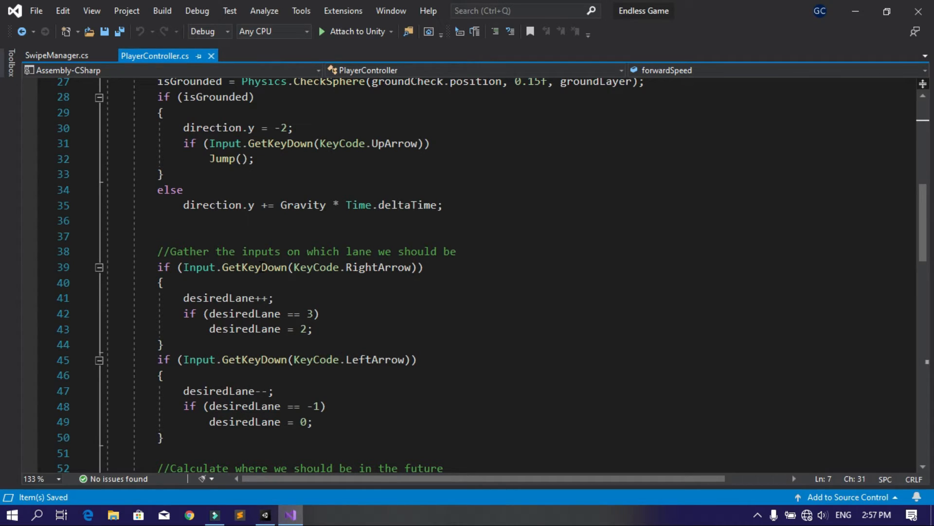
click(411, 267)
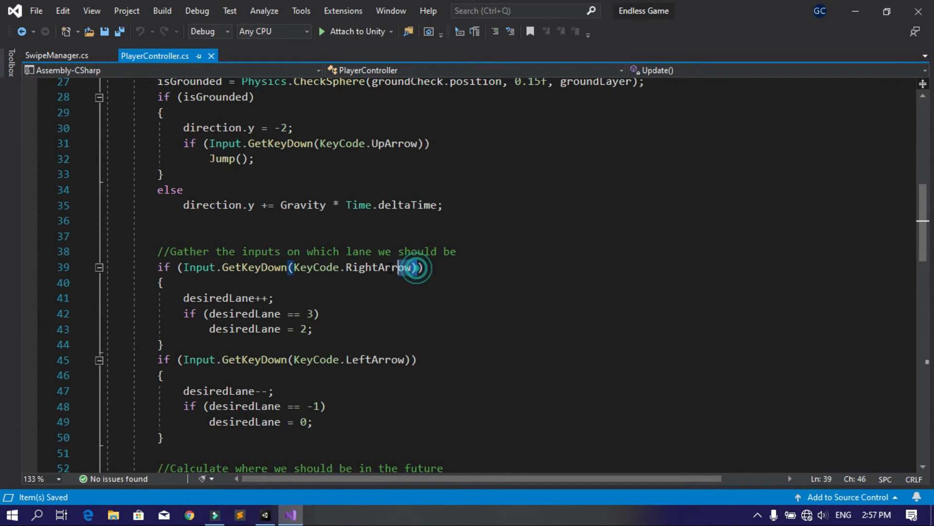
key(Delete)
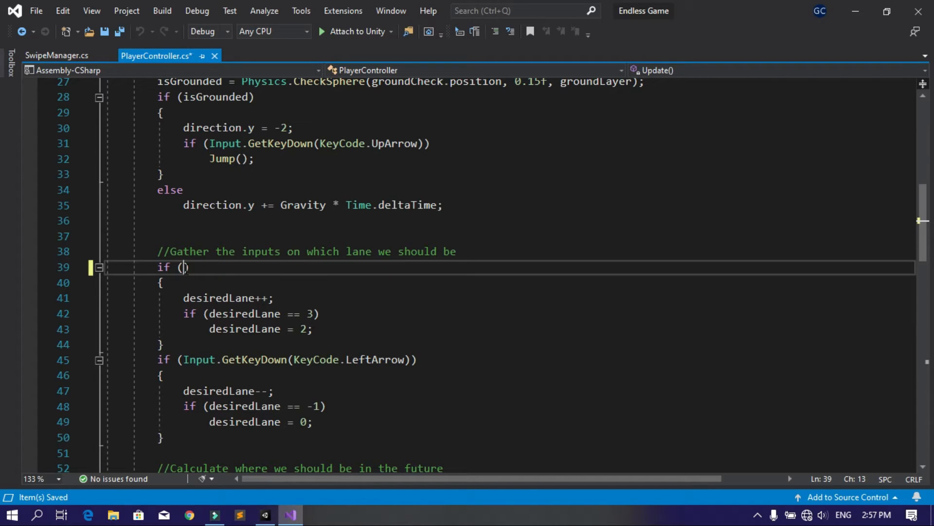
text(SwipeManager.)
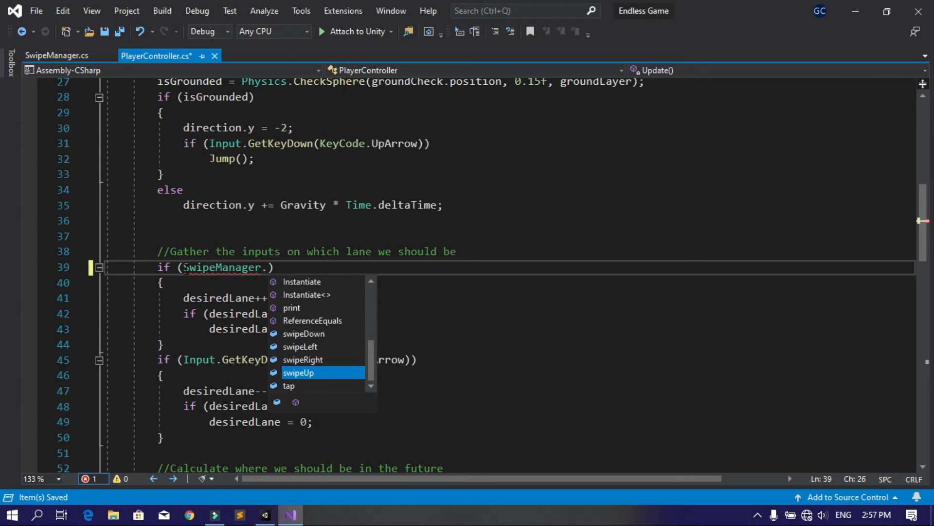
text(swipeRight)
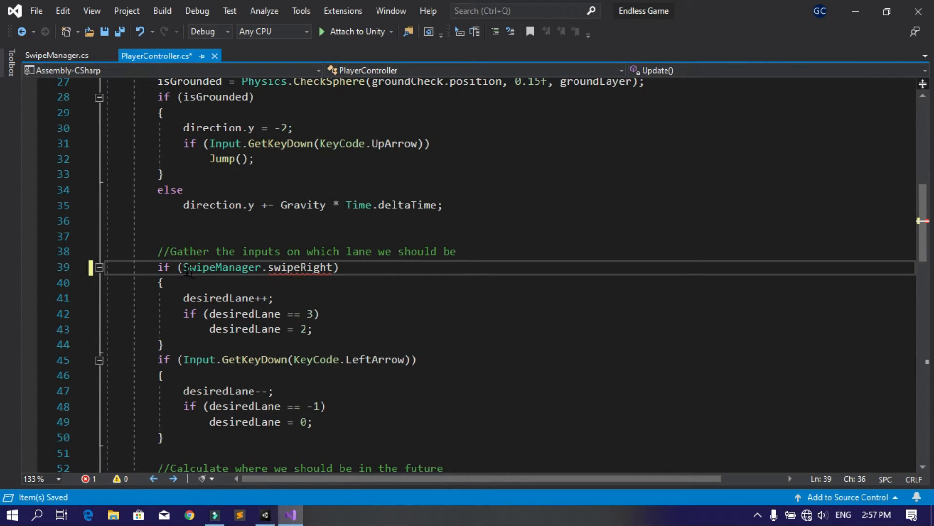
Step: Replace the LeftArrow key check with SwipeManager.swipeLeft and save the script
double_click(301, 267)
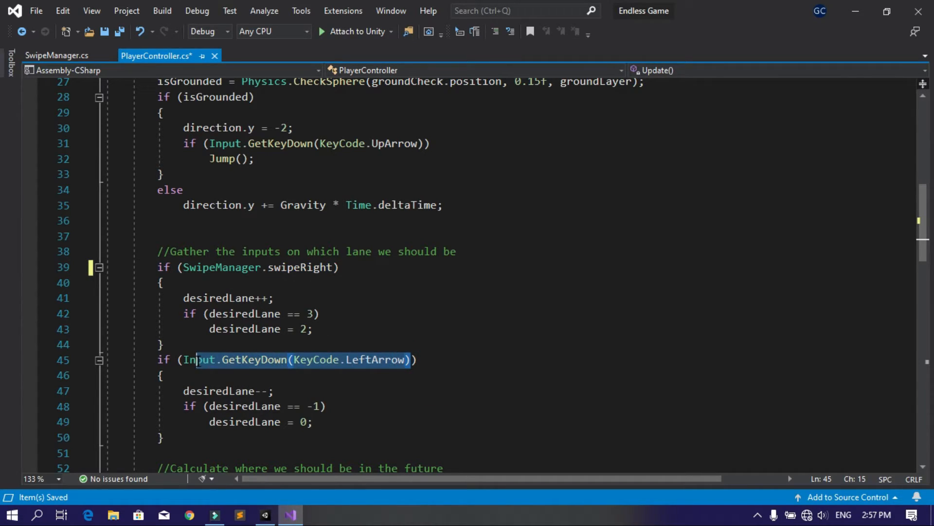
mouse_move(199, 359)
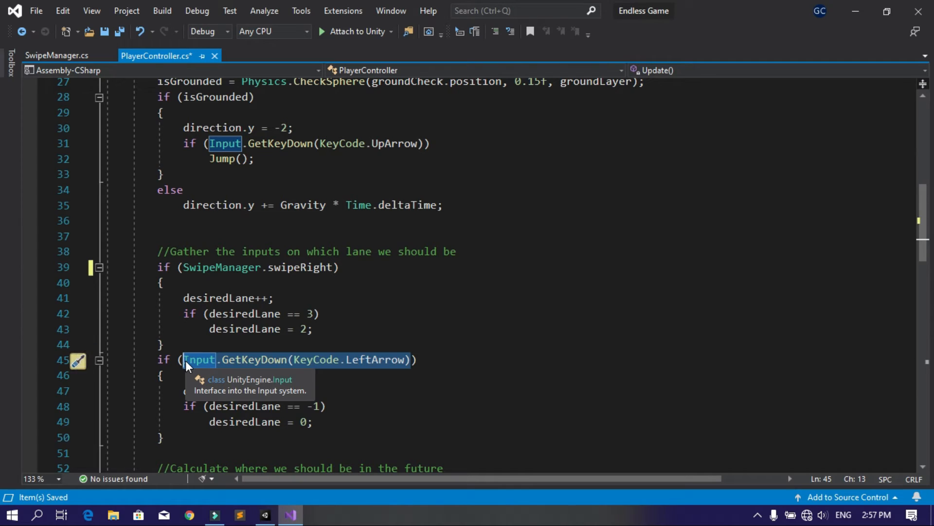
text(swipeLeft))
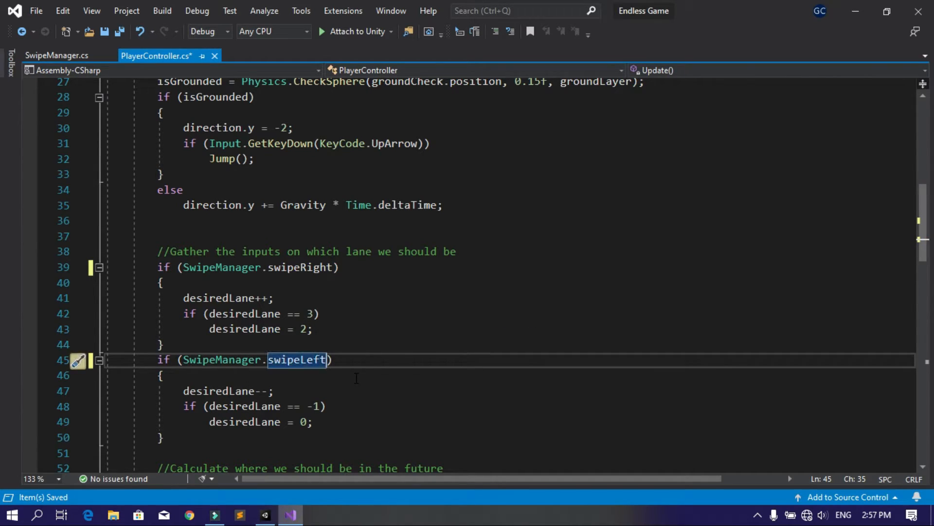
scroll(down, 3)
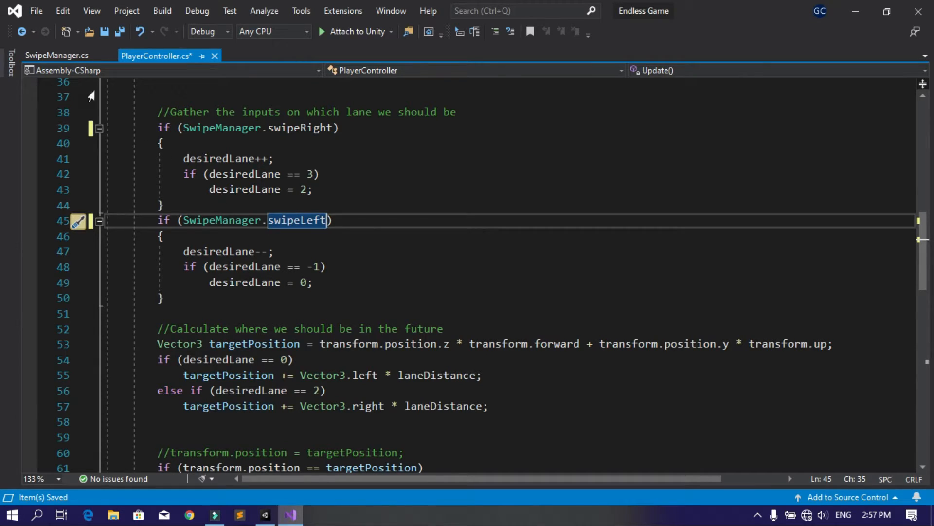
click(57, 55)
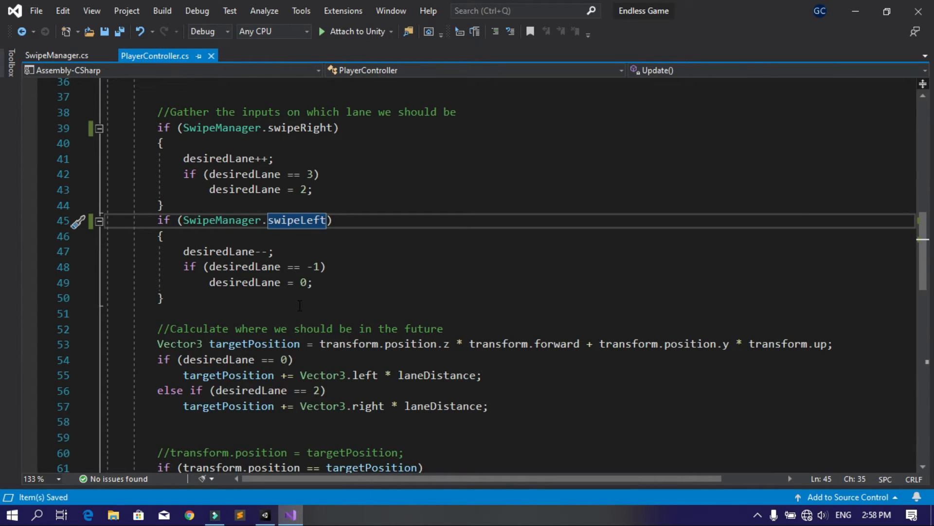
scroll(down, 3)
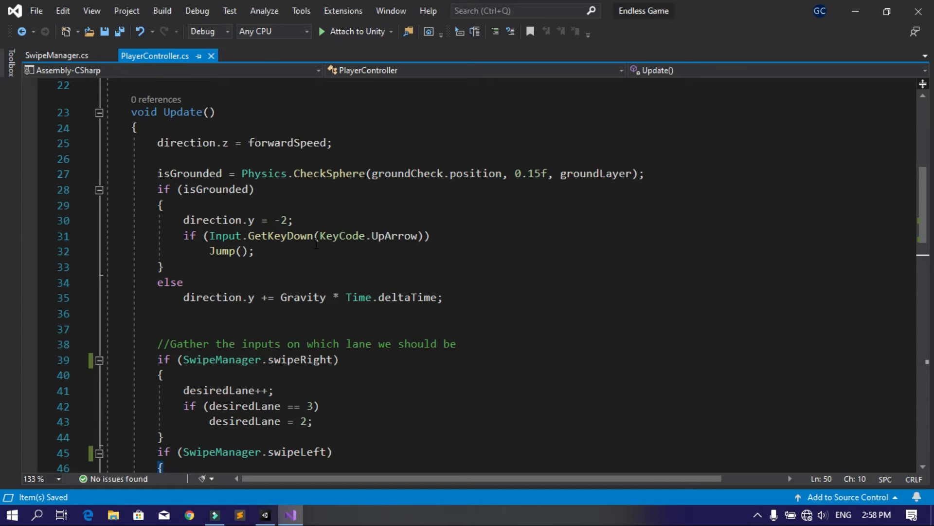
mouse_move(391, 244)
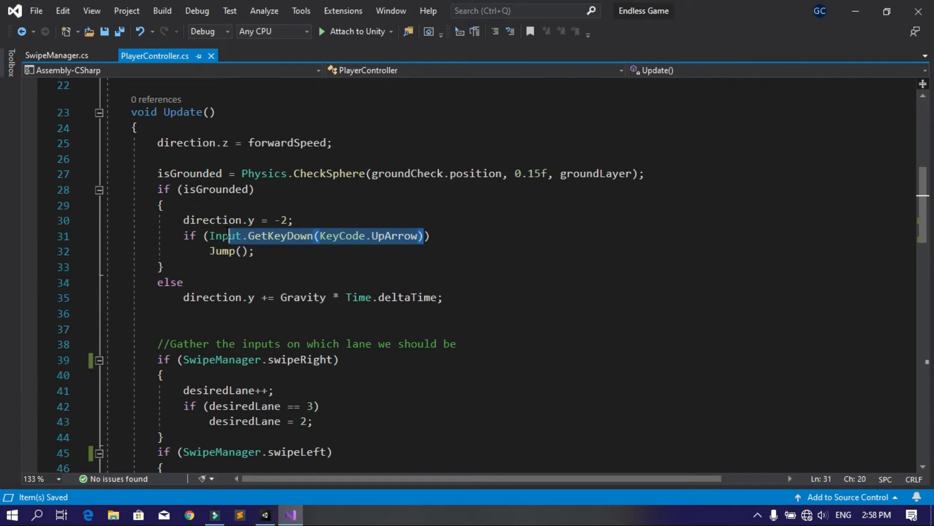
Step: Replace the UpArrow jump check on line 31 with SwipeManager.swipeUp and save
double_click(225, 236)
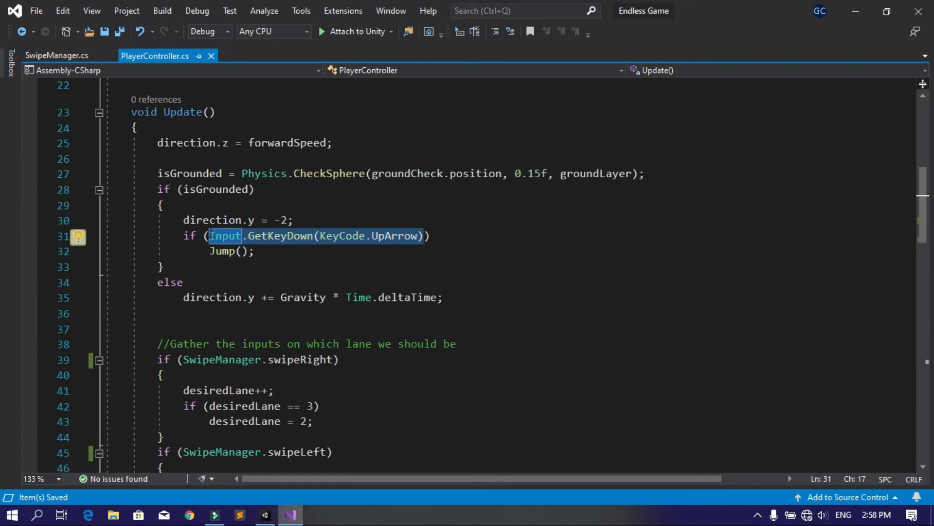
text(swip)
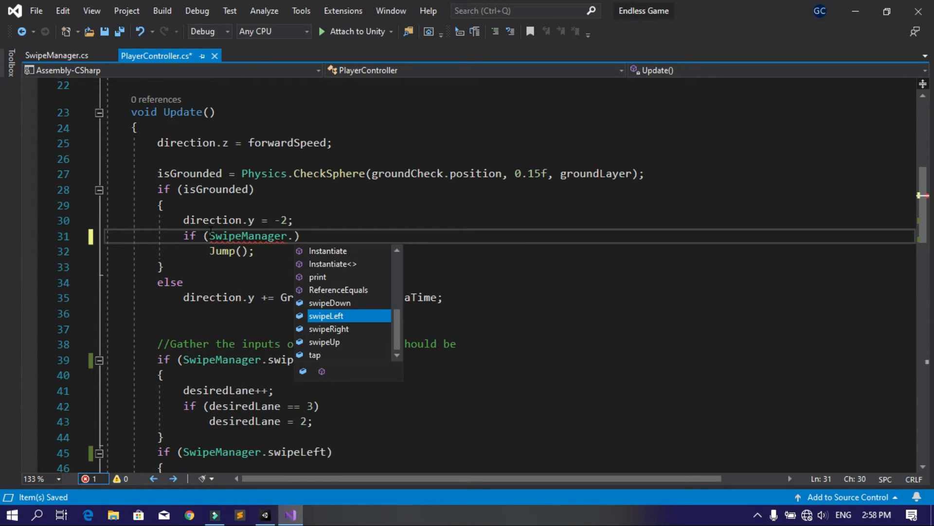
text(swipeUp)
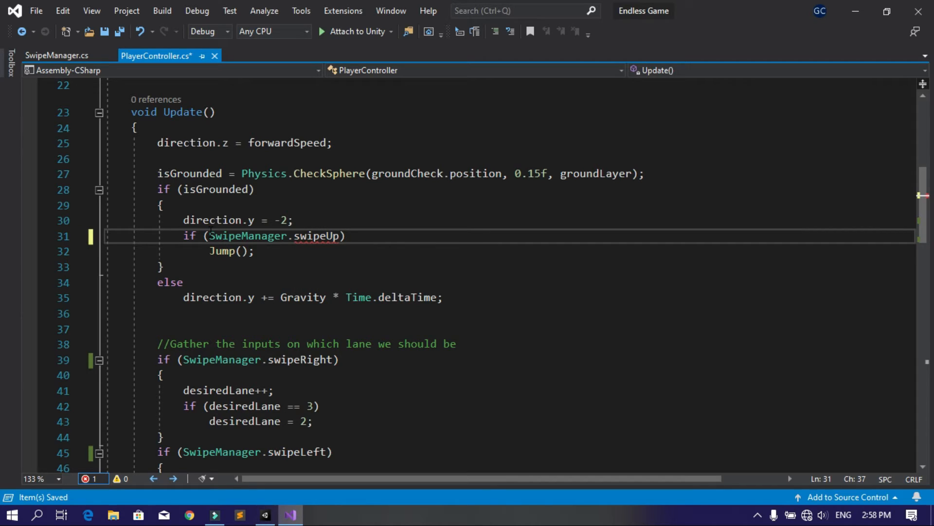
click(347, 235)
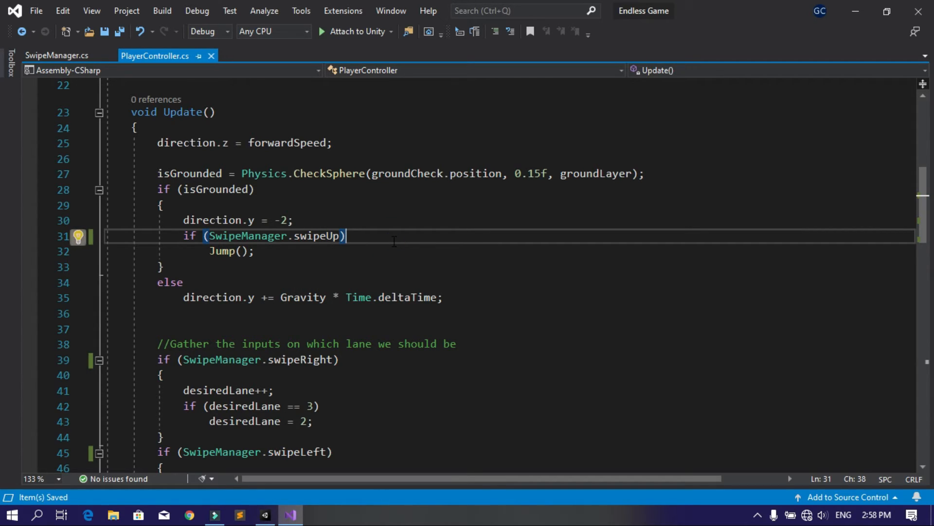
click(239, 515)
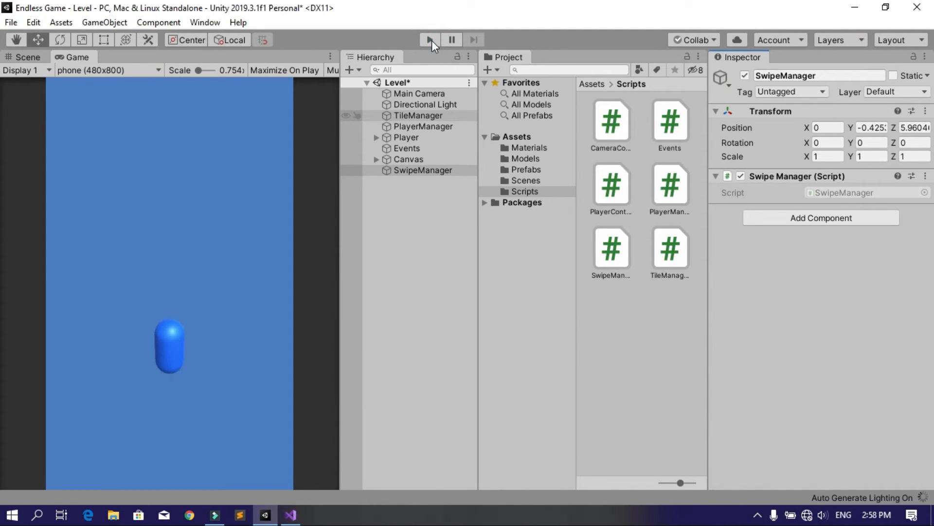
Step: Run the game to test swipe controls and hit Replay after Game Over
click(428, 40)
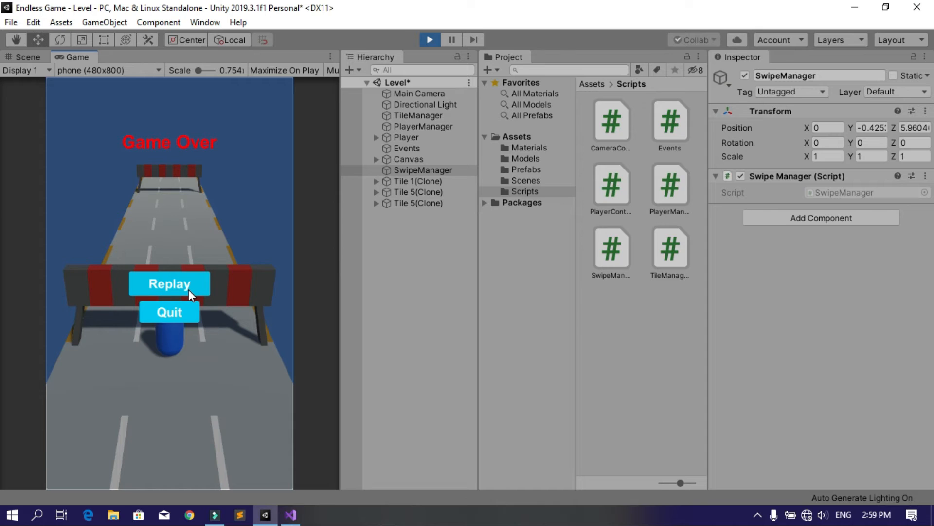
click(169, 283)
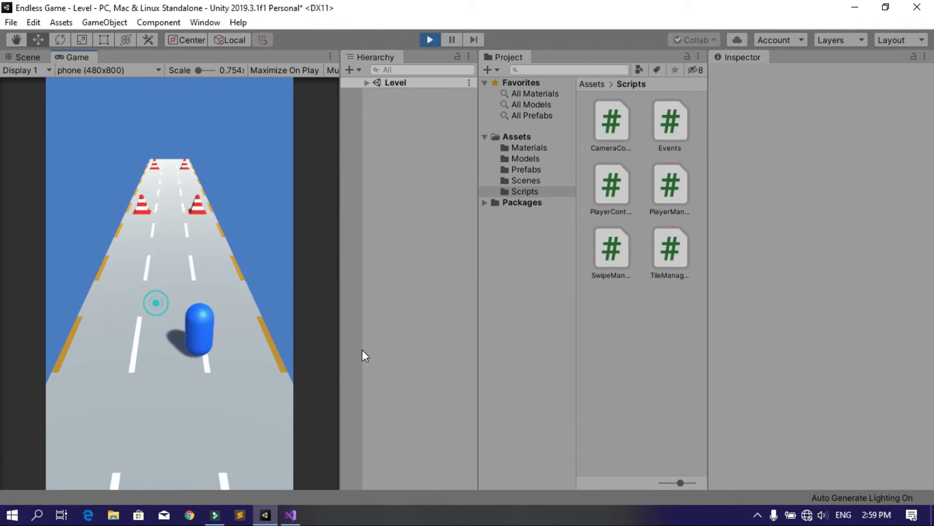